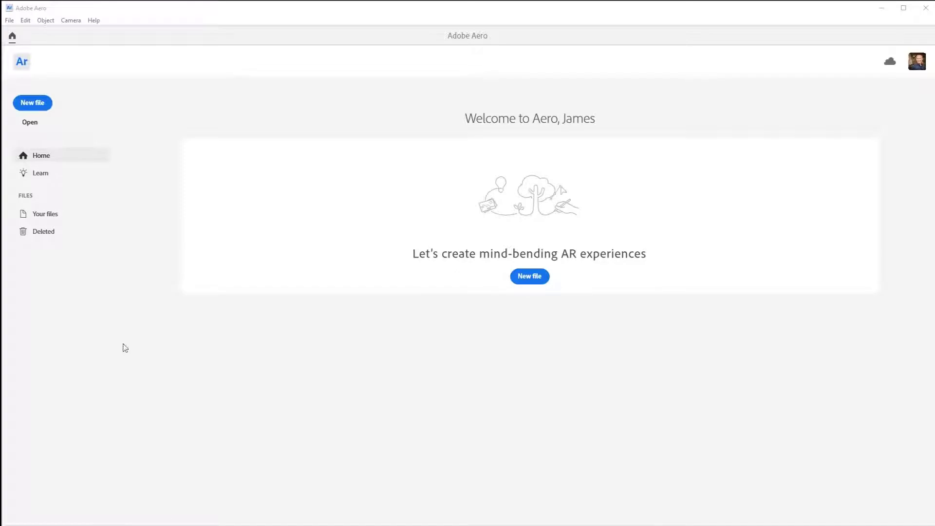
- Create a new project named Astronaut and open it
{"action": "left_click", "coordinate": [529, 276]}
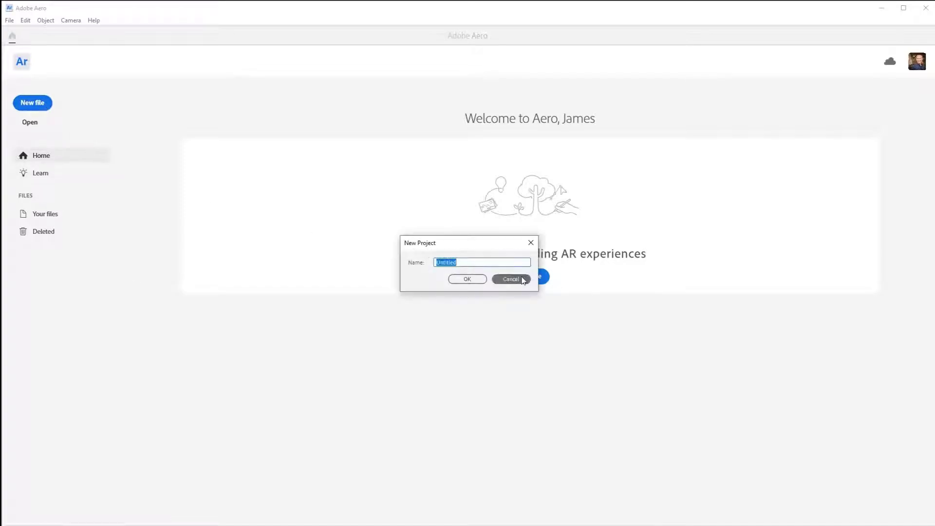
{"action": "mouse_move", "coordinate": [508, 272]}
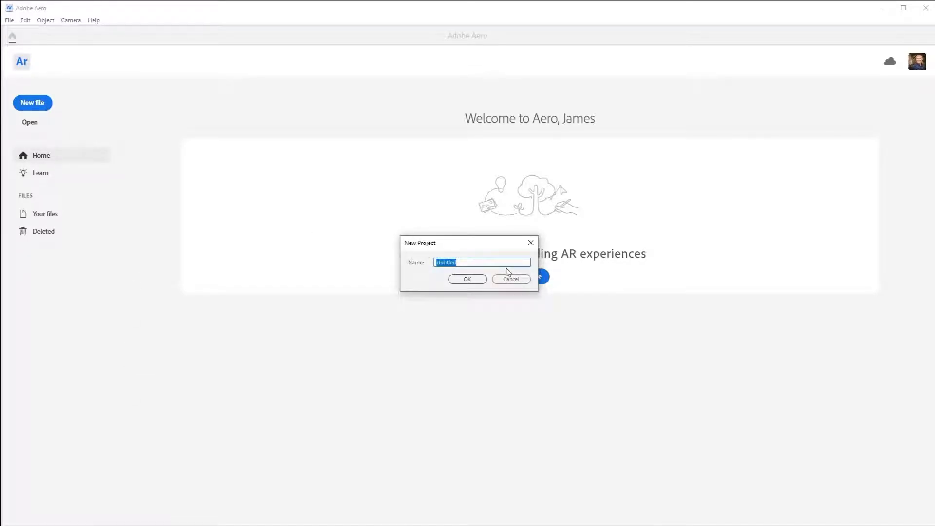
{"action": "type", "text": "Astro"}
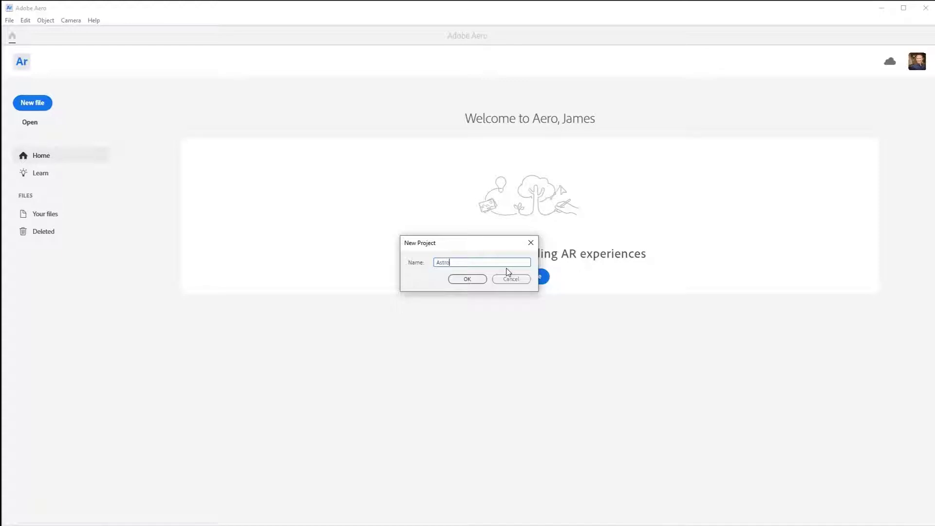
{"action": "left_click", "coordinate": [466, 279]}
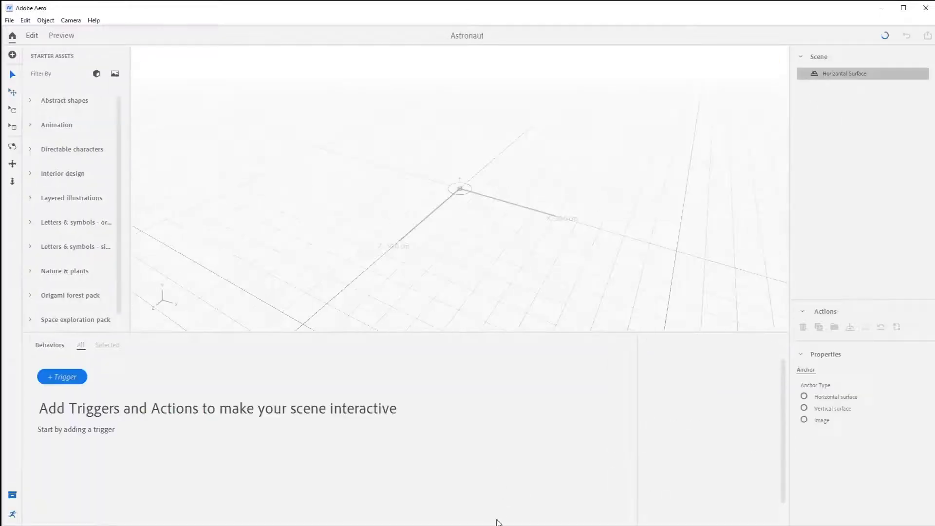
- Import the Astronaut_glb model into the scene via File > Import
{"action": "left_click", "coordinate": [803, 397]}
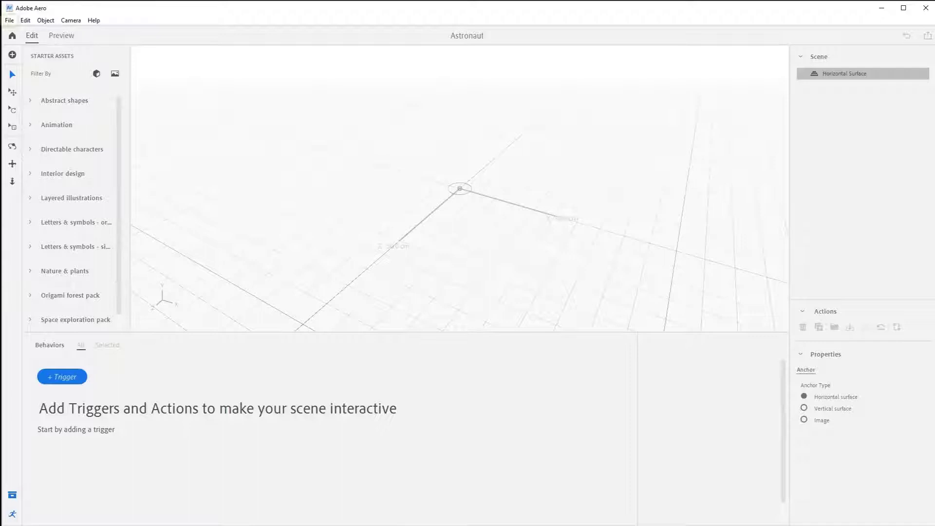
{"action": "left_click", "coordinate": [12, 55]}
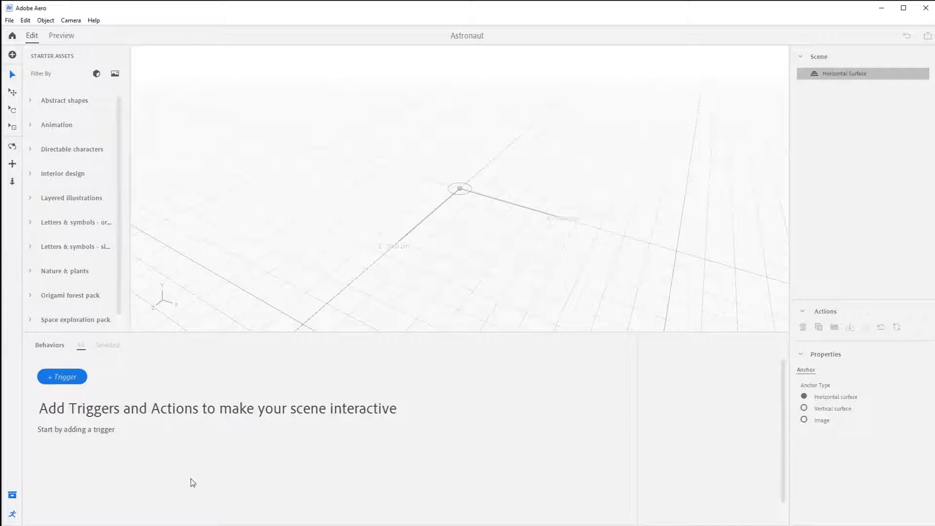
{"action": "left_click", "coordinate": [8, 20]}
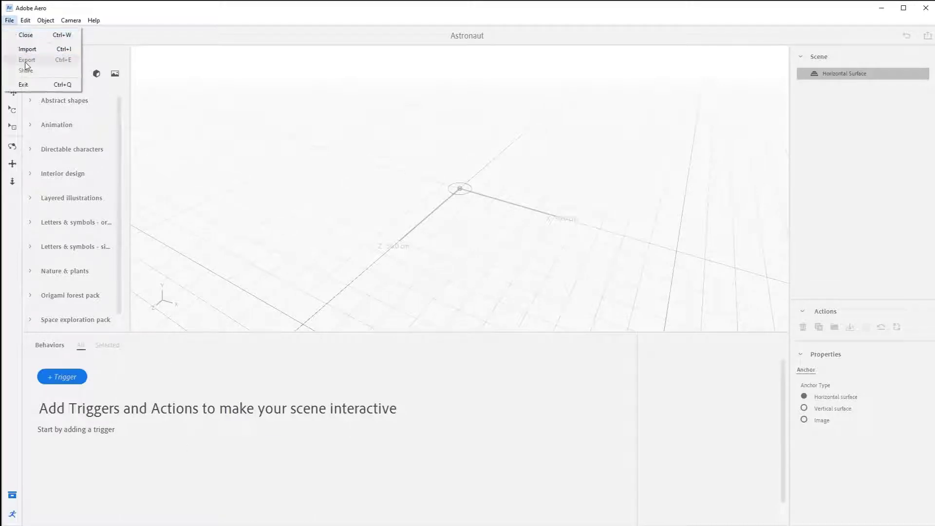
{"action": "left_click", "coordinate": [27, 48]}
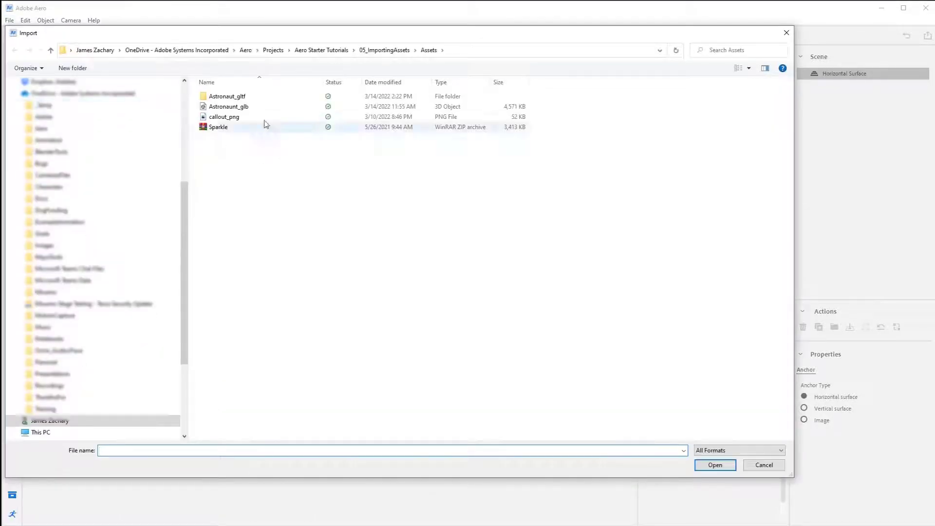
{"action": "left_click", "coordinate": [228, 106]}
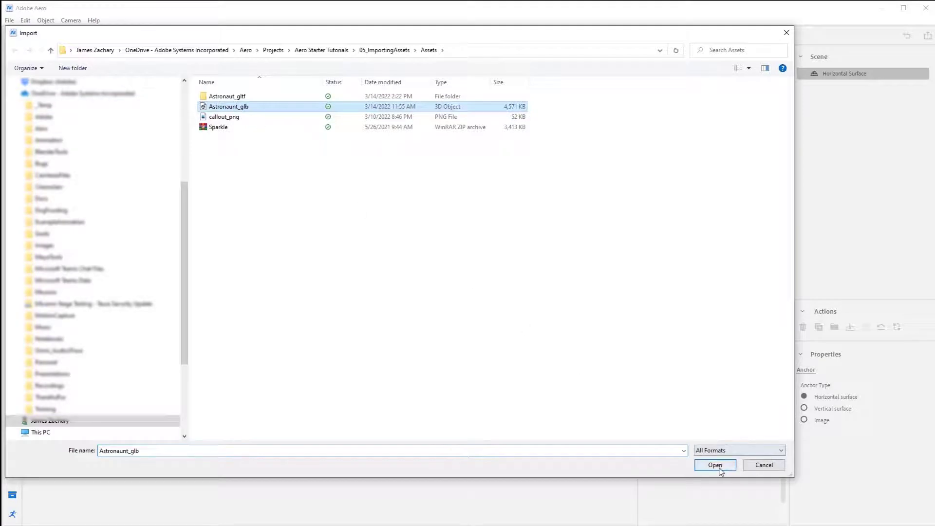
{"action": "left_click", "coordinate": [714, 466]}
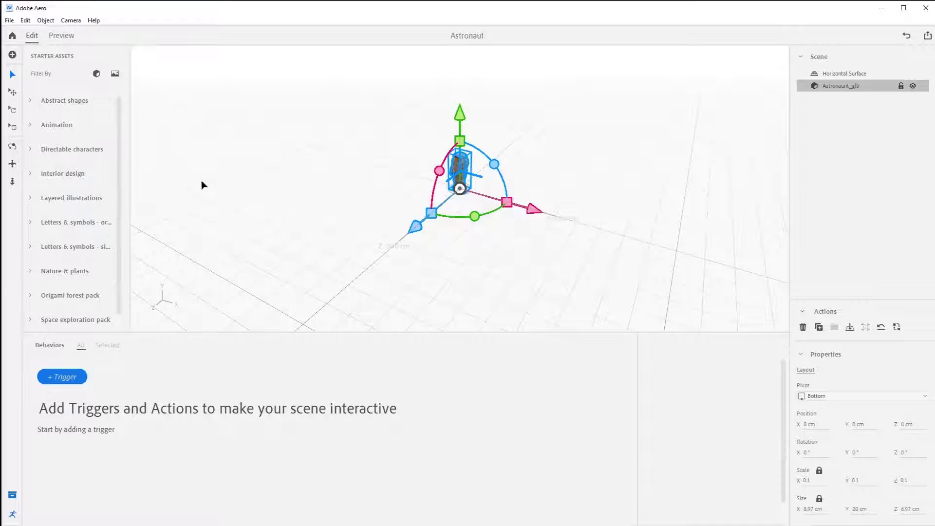
- Frame the whole astronaut in view with Camera > Frame All
{"action": "left_click", "coordinate": [70, 20]}
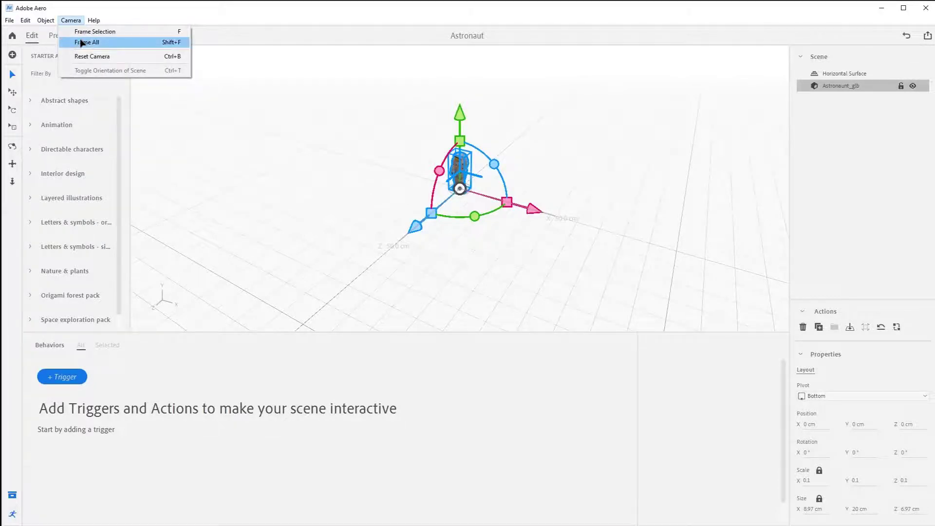
{"action": "left_click", "coordinate": [86, 41]}
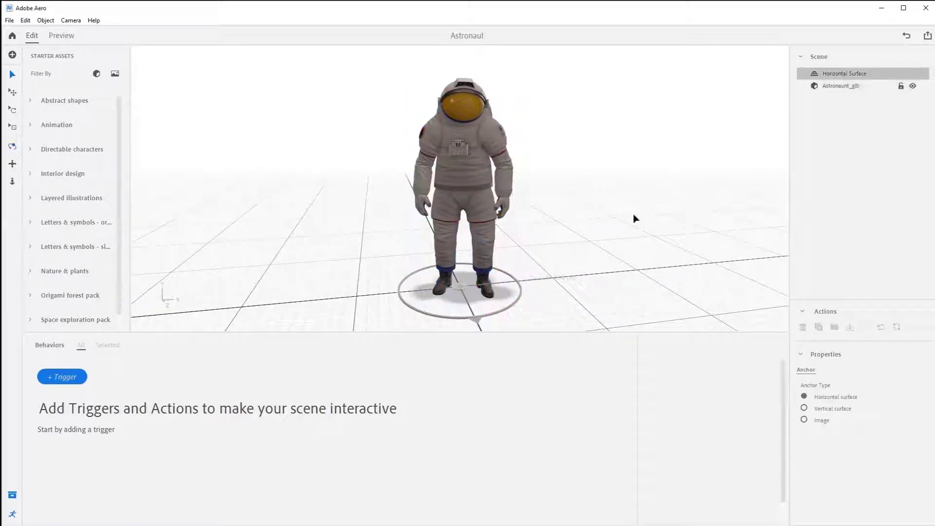
- Set the astronaut's Scale to 1 (about 194 cm tall) and frame it fully in view
{"action": "left_click_drag", "start_coordinate": [635, 218], "coordinate": [538, 208]}
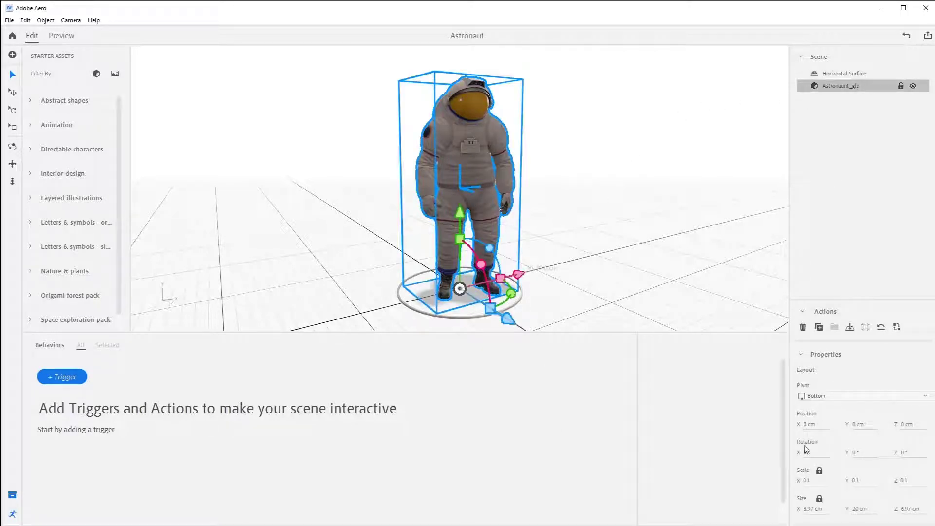
{"action": "left_click", "coordinate": [812, 482]}
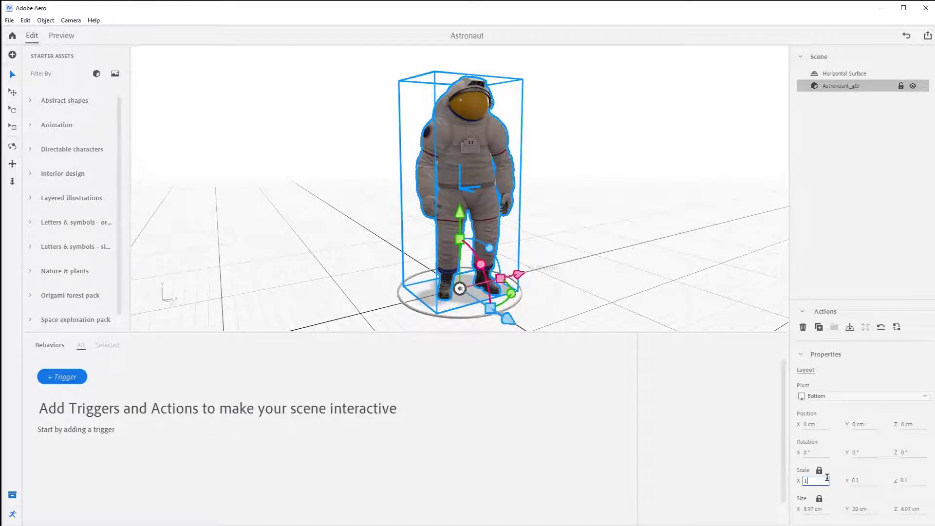
{"action": "left_click", "coordinate": [70, 19]}
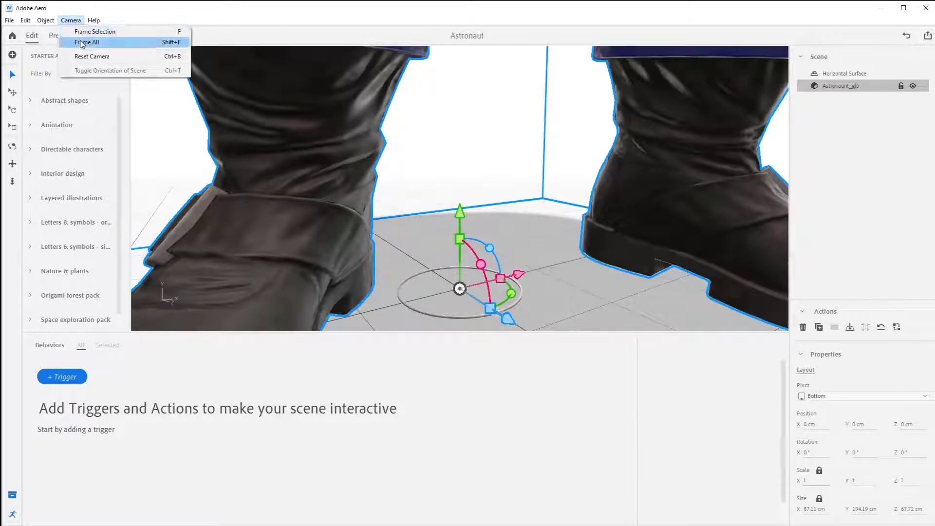
{"action": "left_click", "coordinate": [86, 42]}
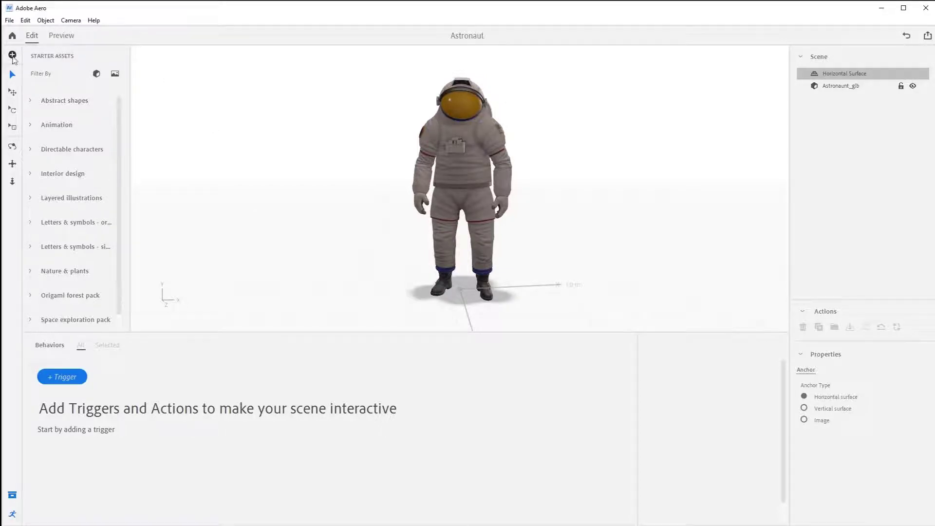
- Import the callout_png image and frame the view on it
{"action": "left_click", "coordinate": [12, 55]}
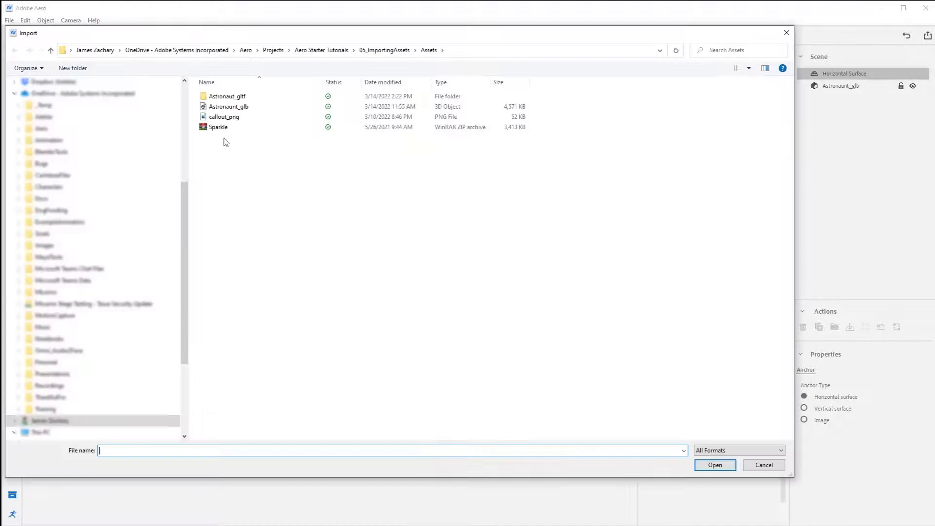
{"action": "left_click", "coordinate": [224, 116]}
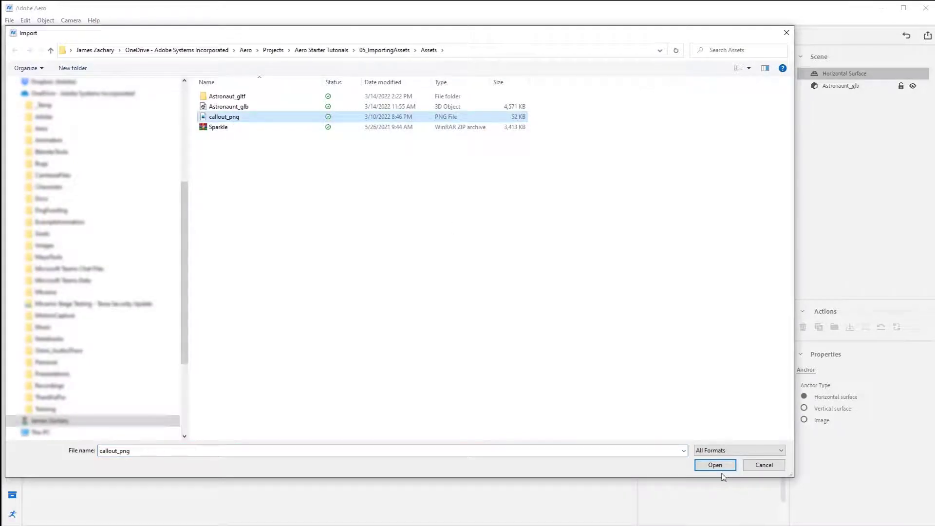
{"action": "left_click", "coordinate": [714, 464]}
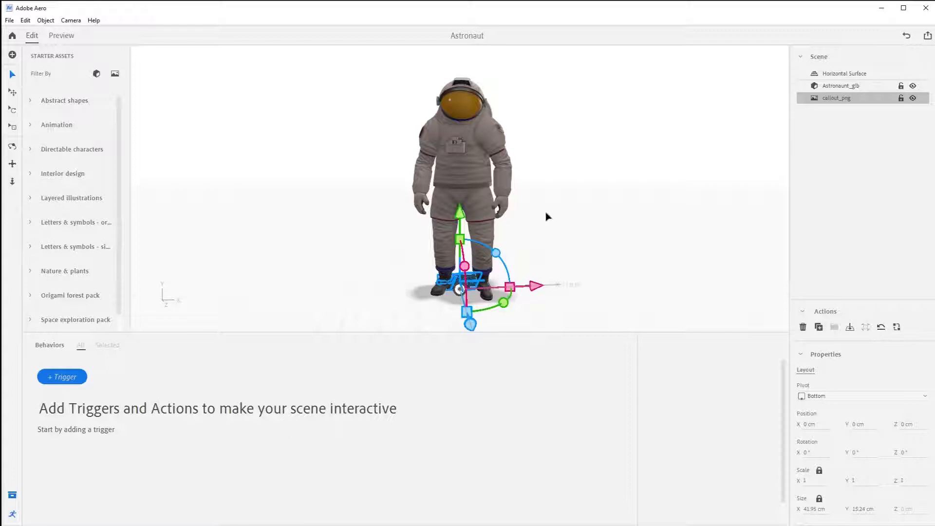
{"action": "left_click", "coordinate": [70, 20]}
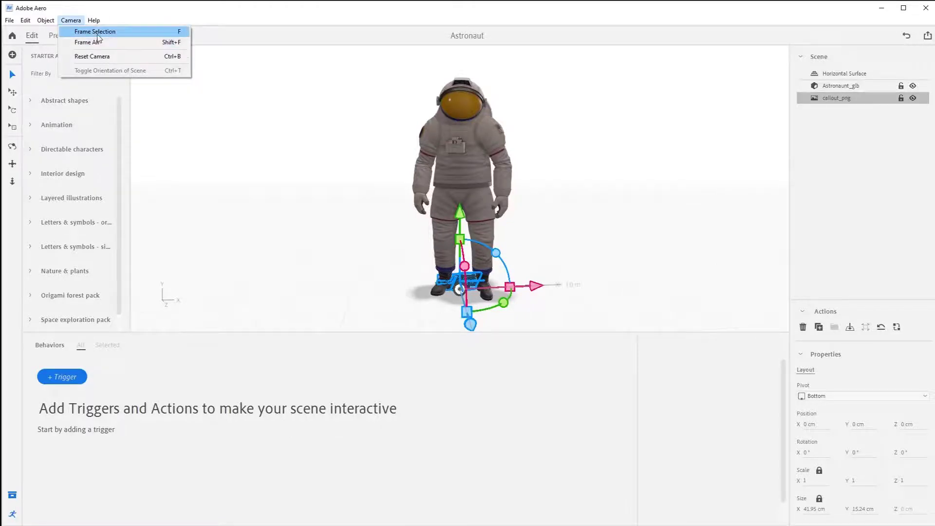
{"action": "left_click", "coordinate": [94, 31]}
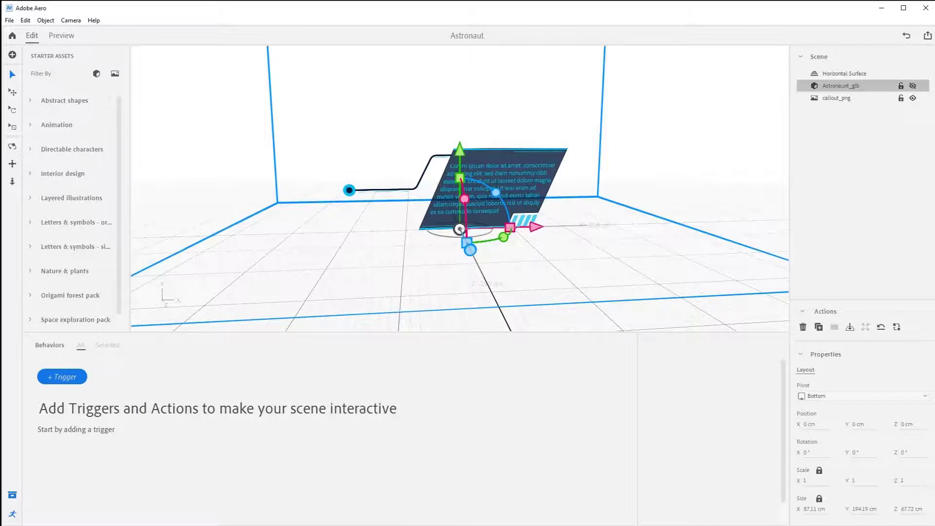
- Bring up File Explorer on the Assets folder with the Sparkle ZIP selected
{"action": "left_click", "coordinate": [842, 73]}
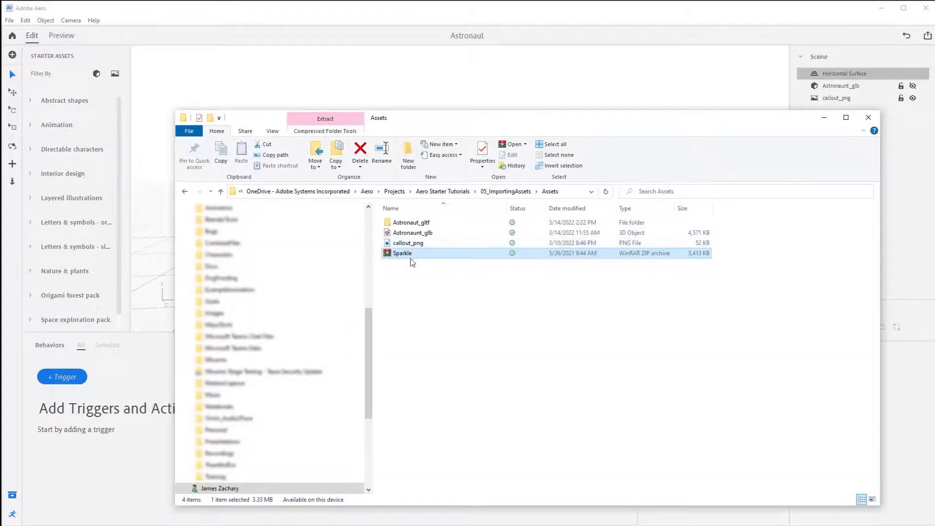
- Drag the Sparkle ZIP from File Explorer into the Aero viewport beside the callout
{"action": "left_click_drag", "start_coordinate": [410, 253], "coordinate": [438, 222]}
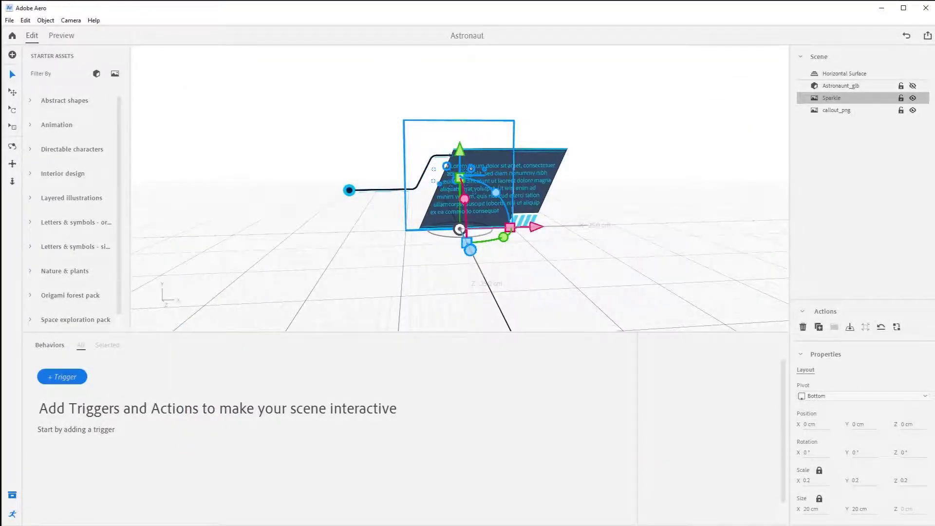
- Position the Sparkle at 12 cm, 5 cm, 0.5 cm at the callout's upper-right corner
{"action": "left_click_drag", "start_coordinate": [511, 226], "coordinate": [548, 227]}
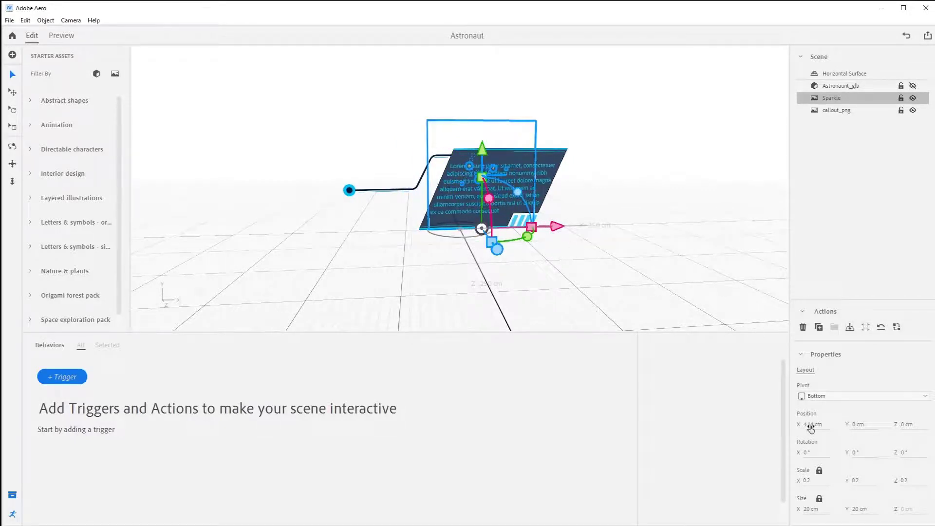
{"action": "left_click", "coordinate": [814, 424]}
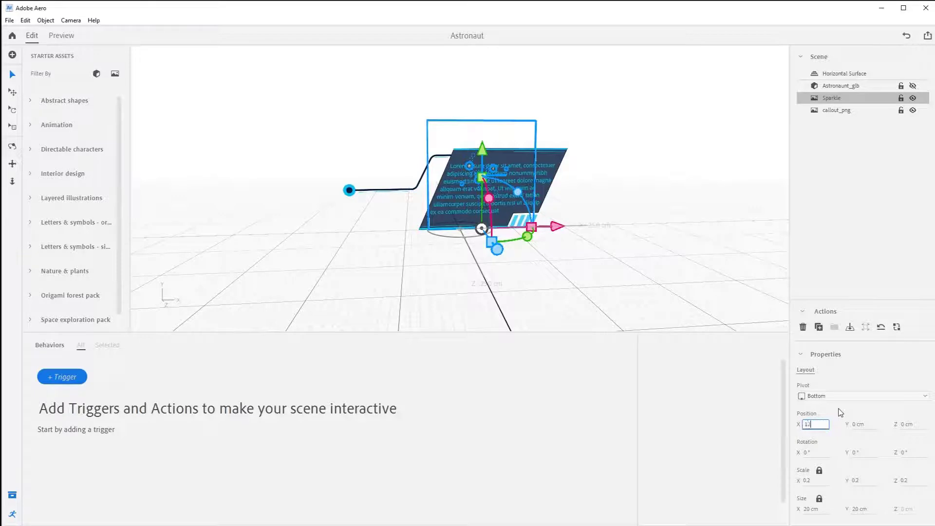
{"action": "key", "text": "Tab"}
{"action": "type", "text": "5"}
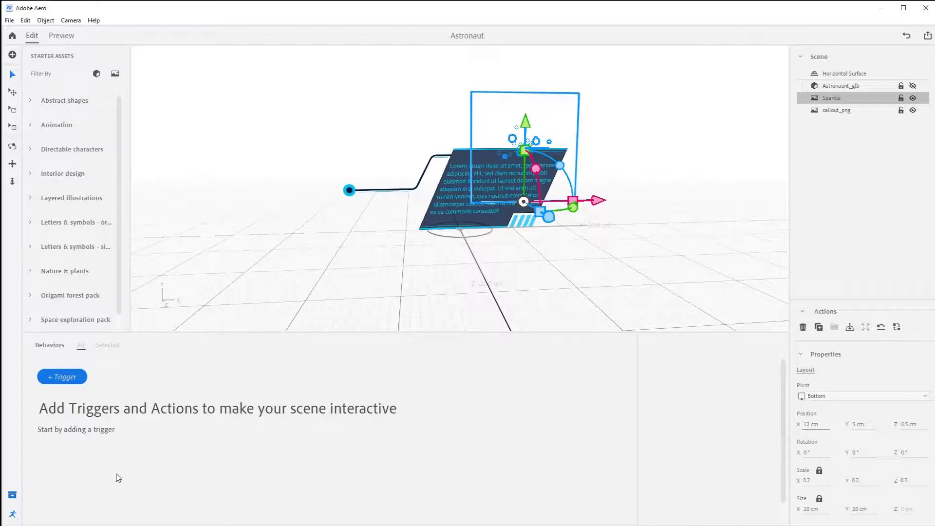
{"action": "left_click", "coordinate": [62, 376]}
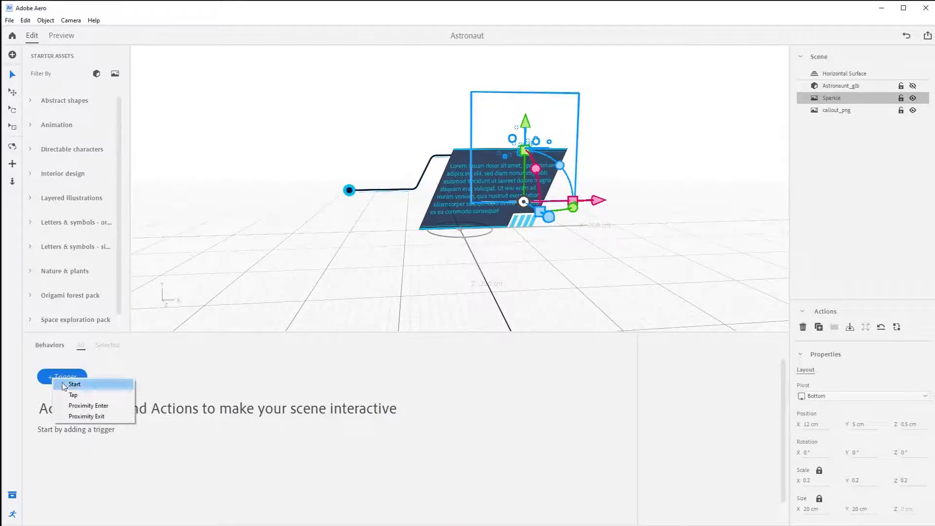
- Add a Start trigger with a Play images action set to Infinite loop, then preview it
{"action": "left_click", "coordinate": [75, 384]}
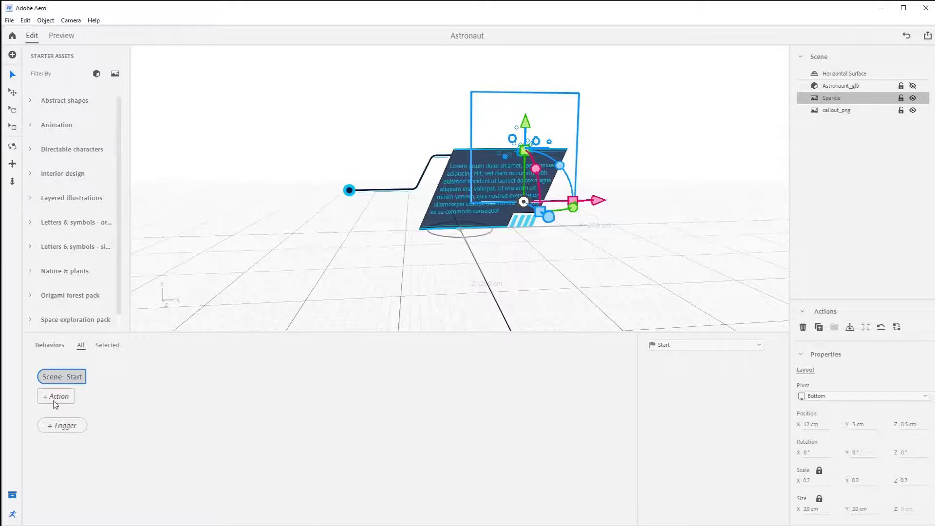
{"action": "left_click", "coordinate": [55, 396]}
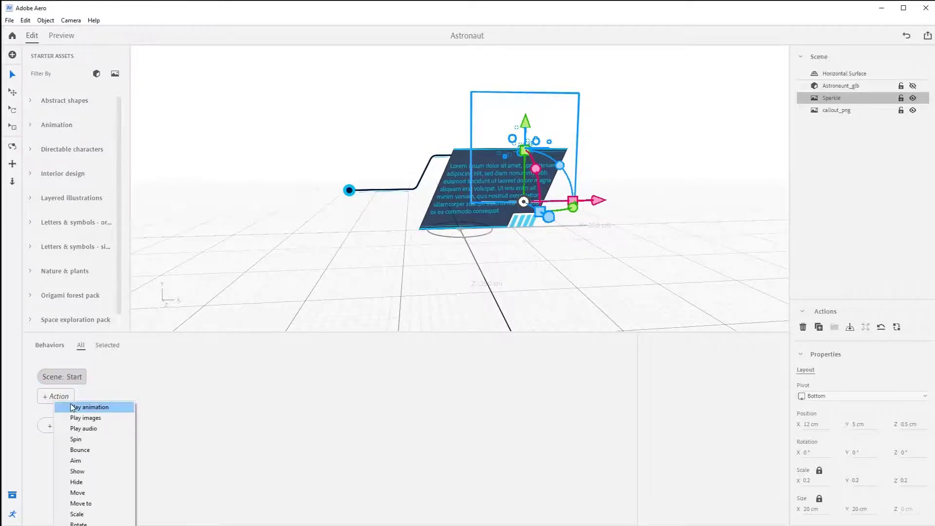
{"action": "mouse_move", "coordinate": [90, 417]}
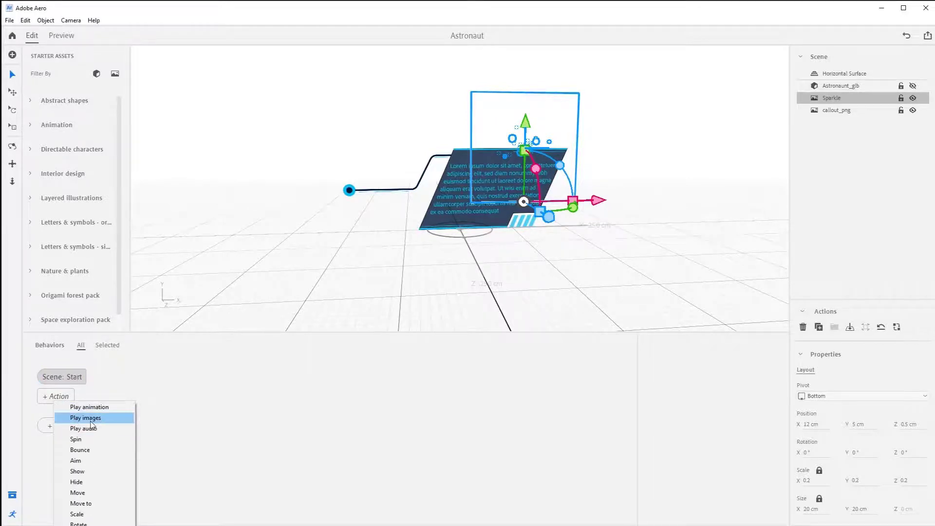
{"action": "left_click", "coordinate": [86, 418]}
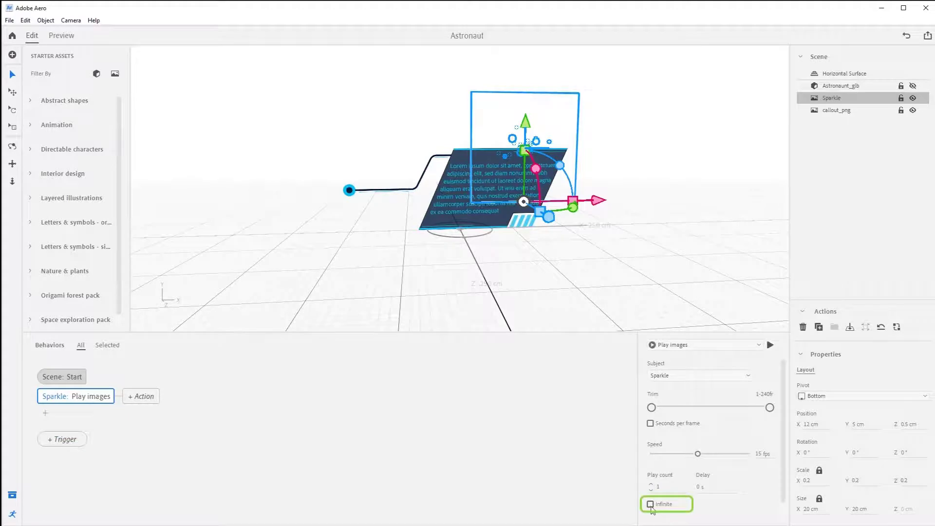
{"action": "left_click", "coordinate": [651, 503]}
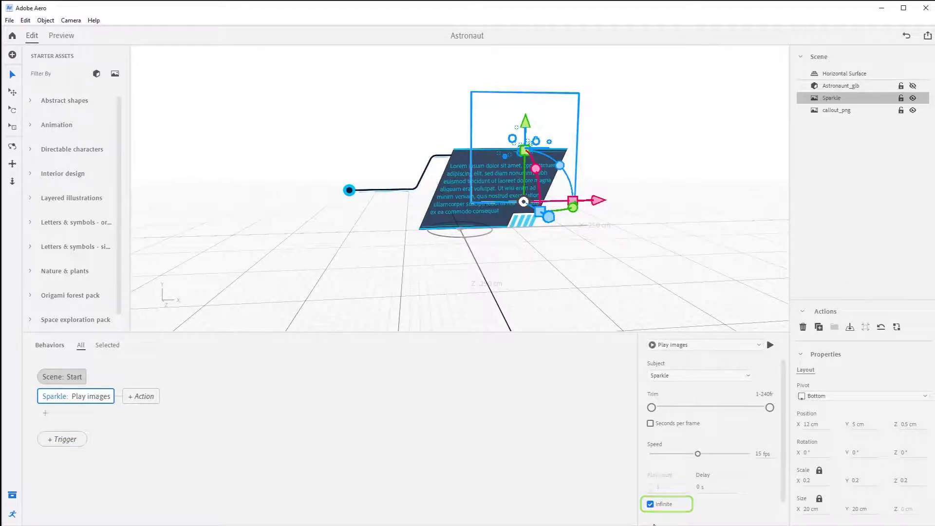
{"action": "left_click", "coordinate": [650, 503]}
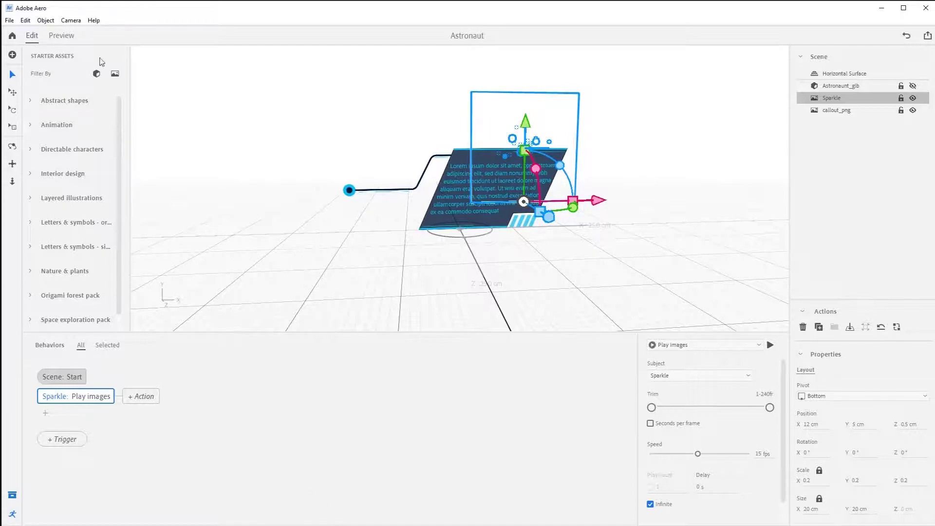
{"action": "left_click", "coordinate": [61, 35]}
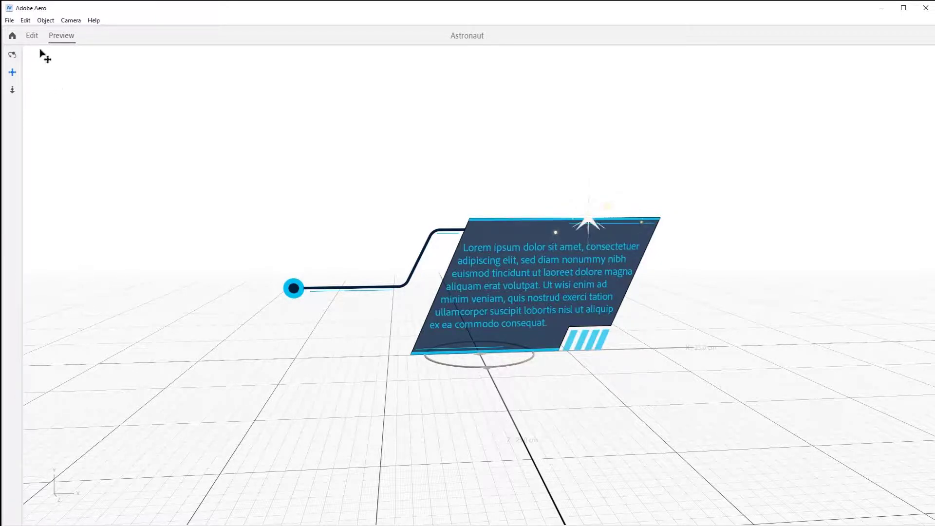
{"action": "left_click", "coordinate": [31, 35]}
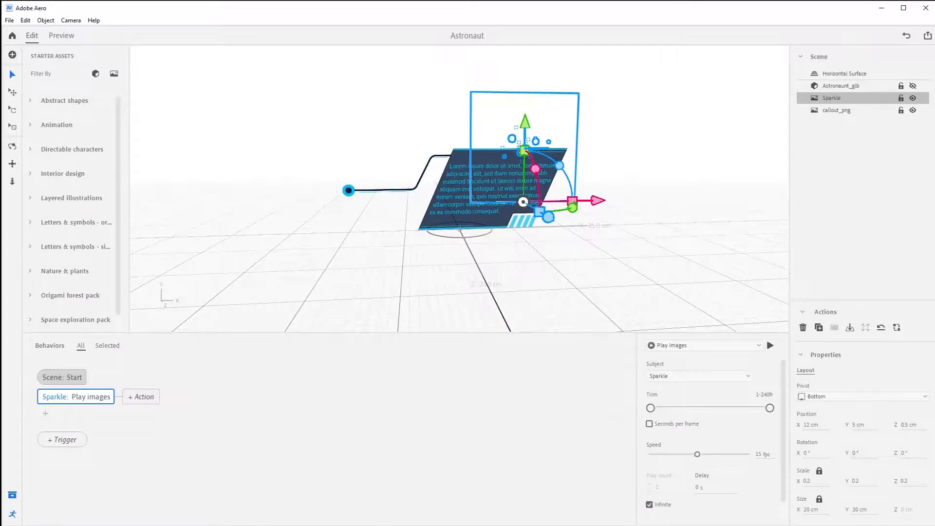
{"action": "left_click", "coordinate": [842, 73]}
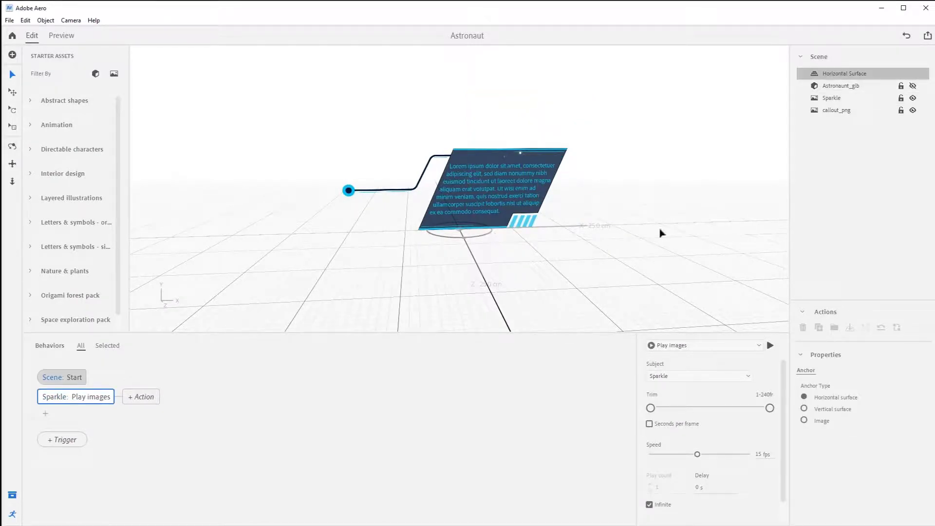
{"action": "left_click", "coordinate": [818, 328]}
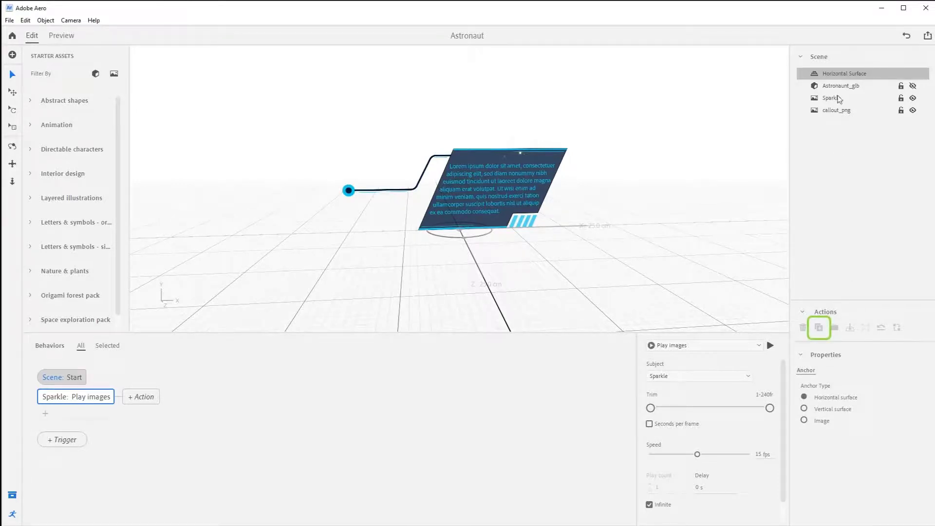
- Select the Sparkle layer and duplicate it as Sparkle 1
{"action": "left_click", "coordinate": [831, 97]}
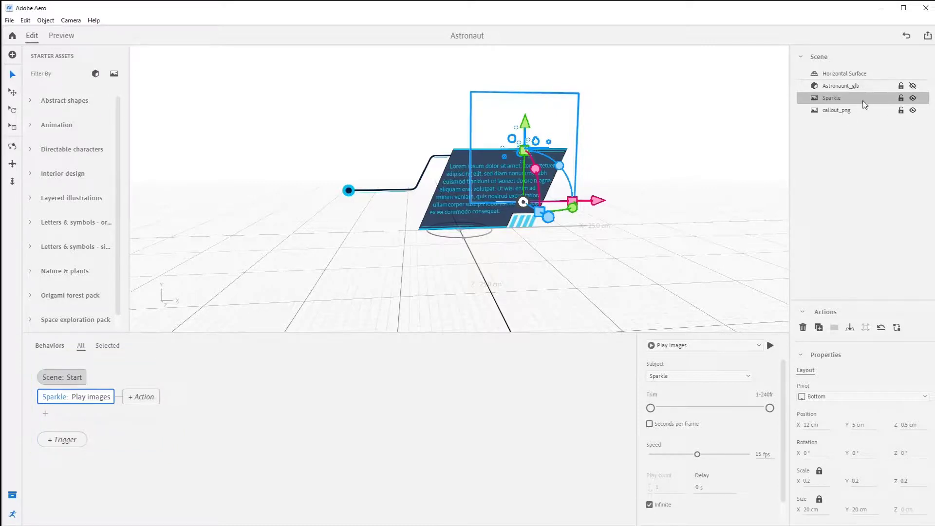
{"action": "mouse_move", "coordinate": [863, 336]}
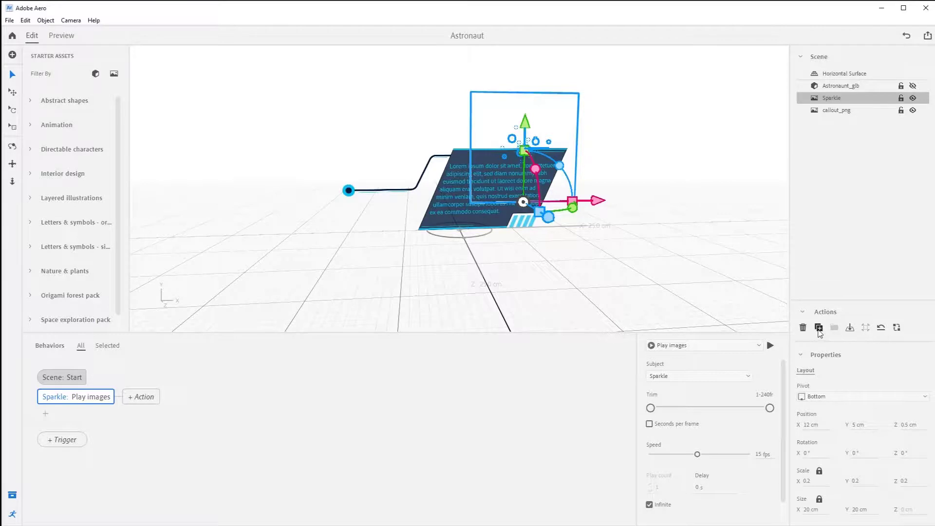
{"action": "left_click", "coordinate": [819, 327]}
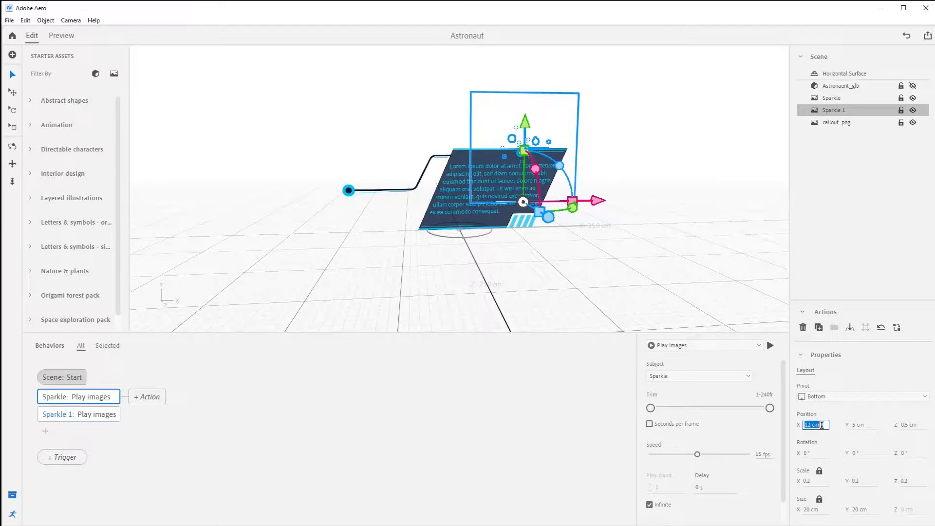
- Set Sparkle 1's position to X -2 cm, Y -10 cm and playback speed to 20 fps
{"action": "type", "text": "-2 cm"}
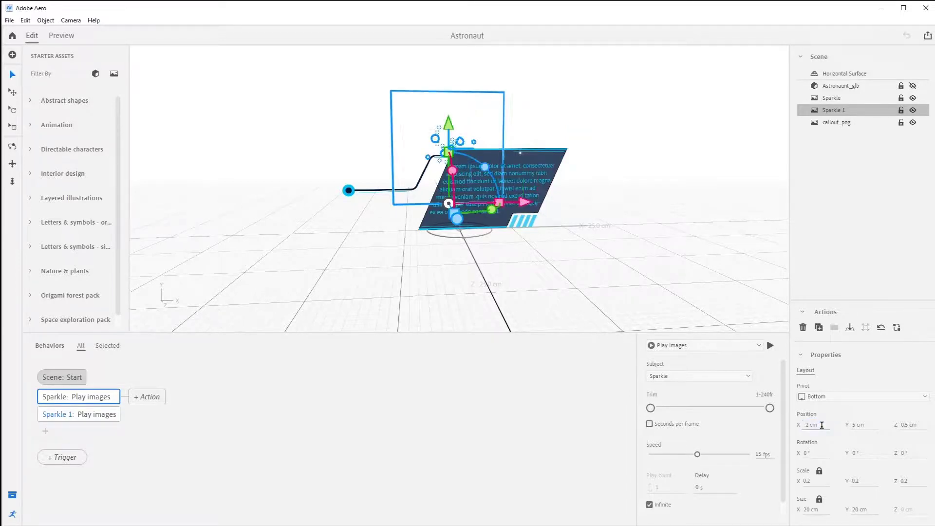
{"action": "left_click", "coordinate": [862, 424]}
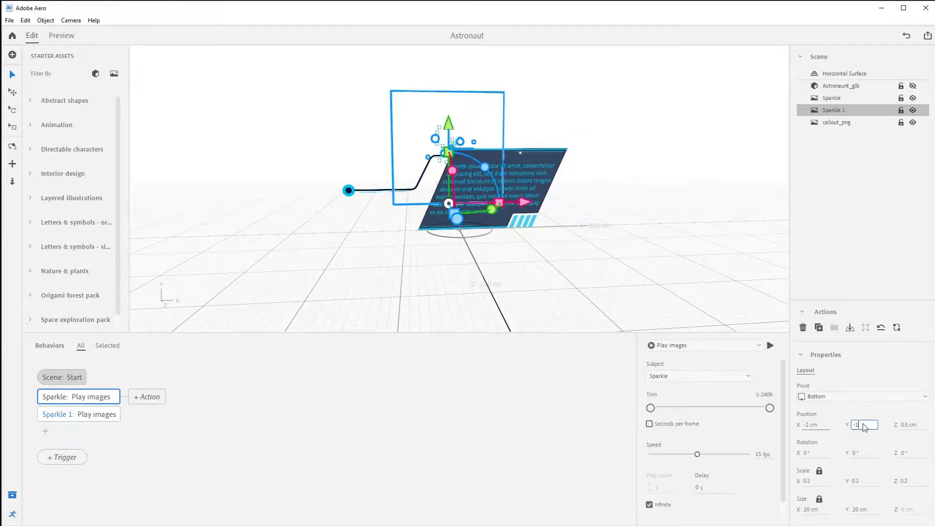
{"action": "type", "text": "-10 cm"}
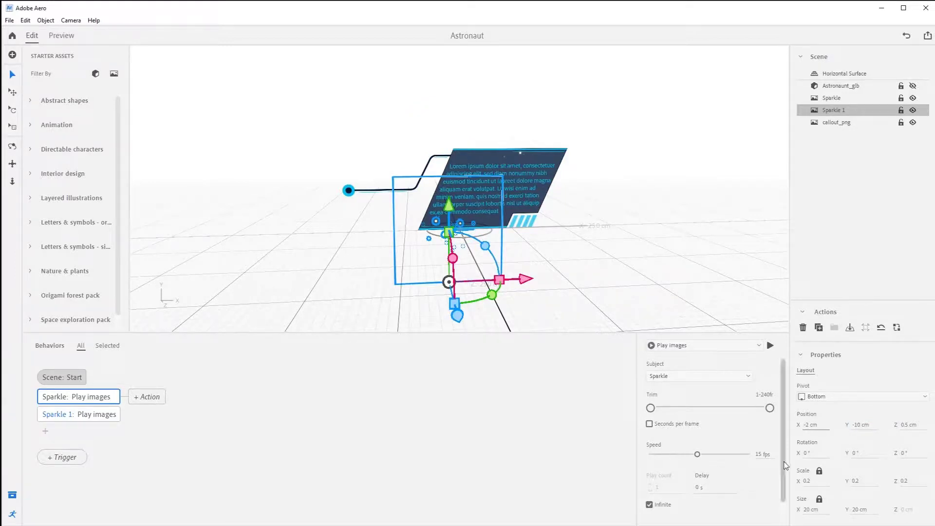
{"action": "left_click", "coordinate": [764, 455]}
{"action": "type", "text": "20"}
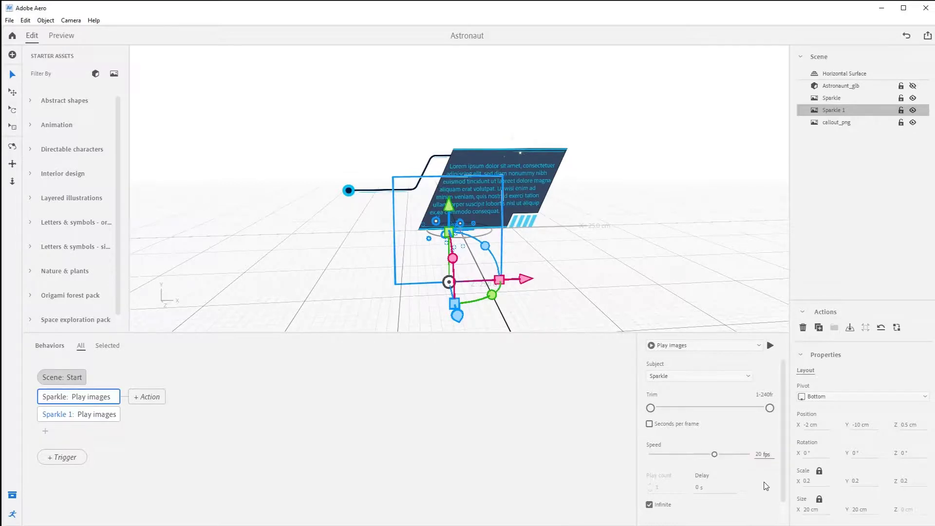
{"action": "mouse_move", "coordinate": [711, 281]}
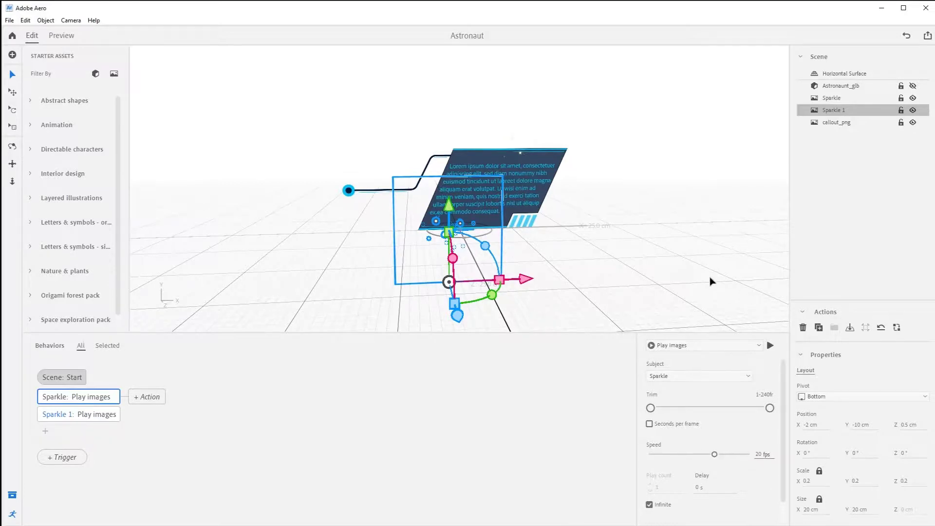
{"action": "left_click", "coordinate": [840, 85]}
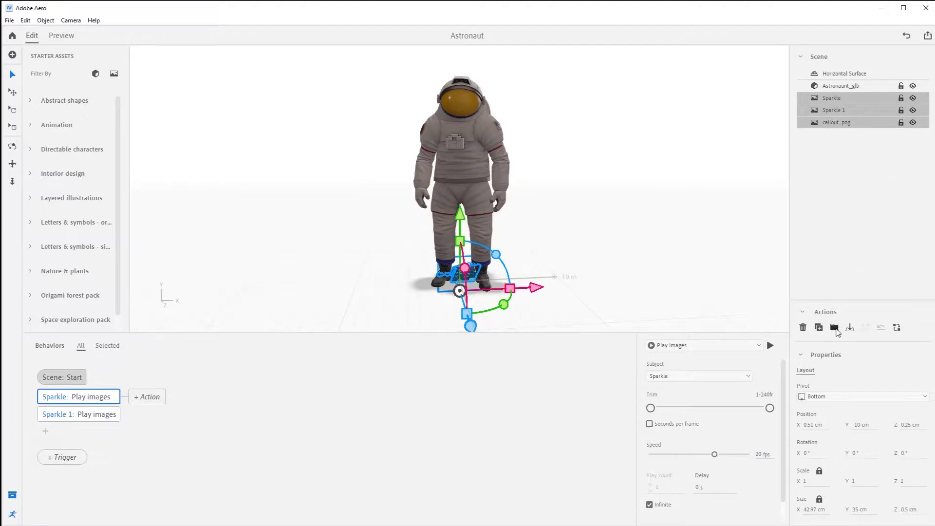
- Group Sparkle, Sparkle 1 and callout_png into a single Group beside the astronaut
{"action": "left_click", "coordinate": [834, 327]}
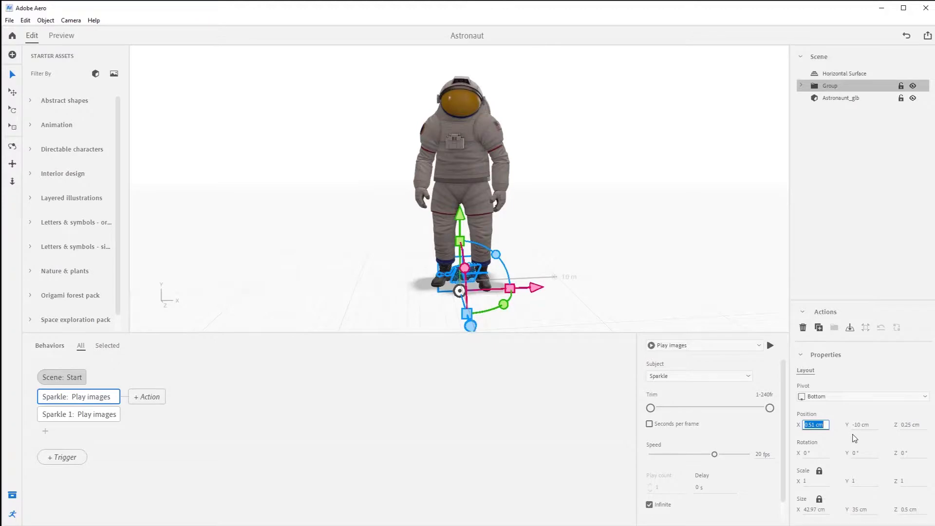
- Position the Group at X 51 cm, Y 140 cm beside the astronaut's shoulder, then deselect it
{"action": "type", "text": "51"}
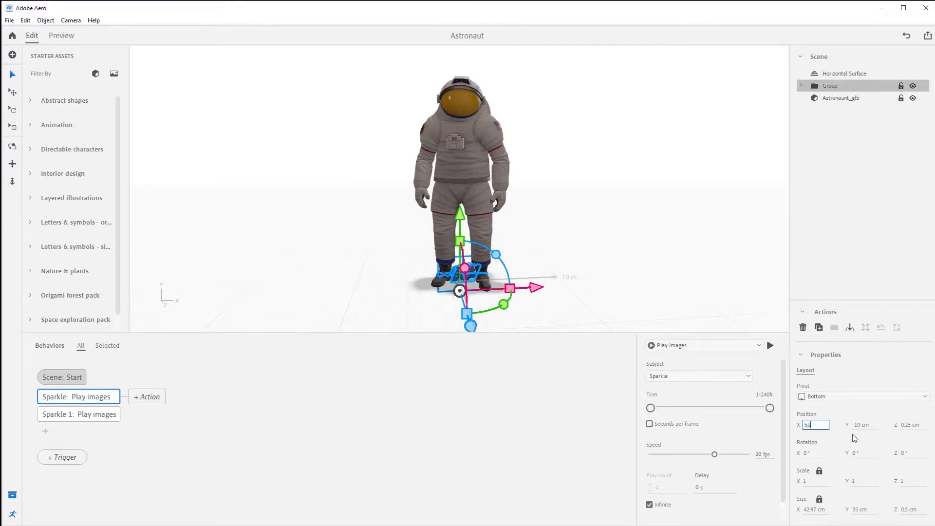
{"action": "left_click", "coordinate": [863, 424]}
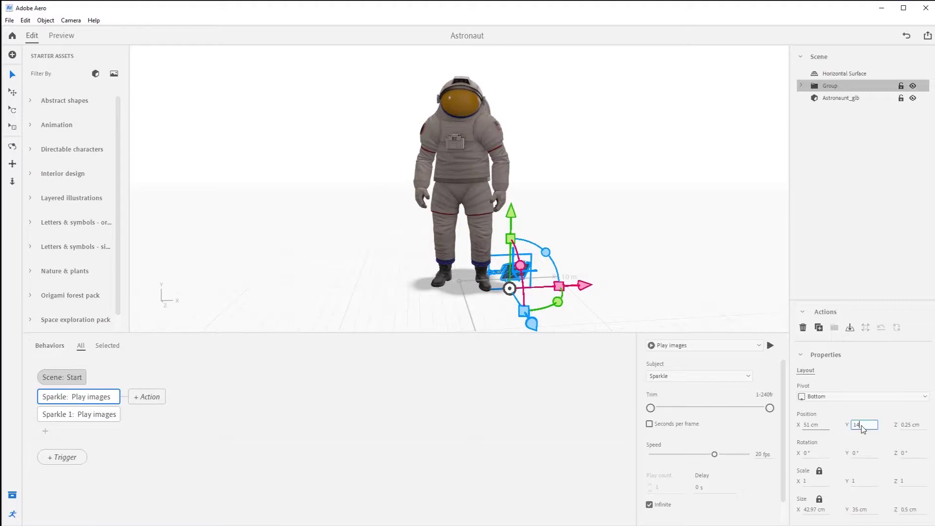
{"action": "type", "text": "140 cm"}
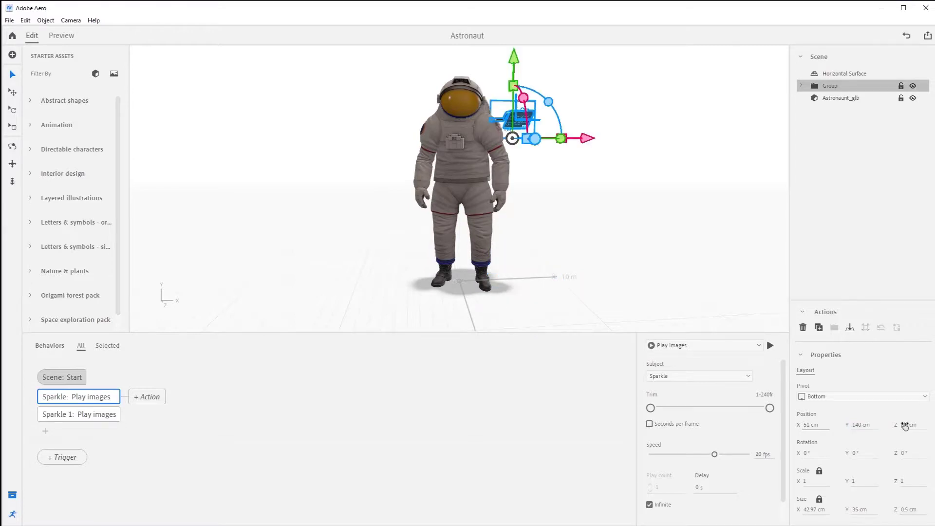
{"action": "left_click", "coordinate": [844, 73]}
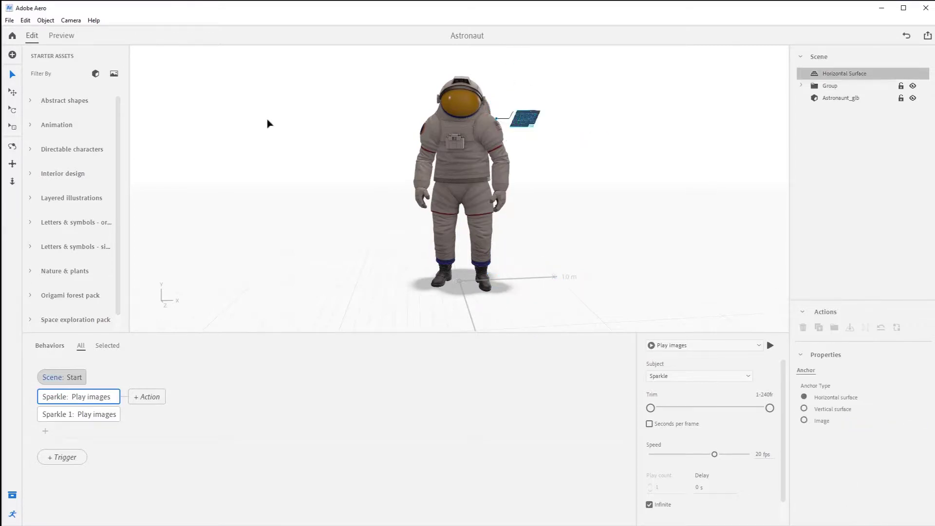
{"action": "left_click", "coordinate": [61, 35]}
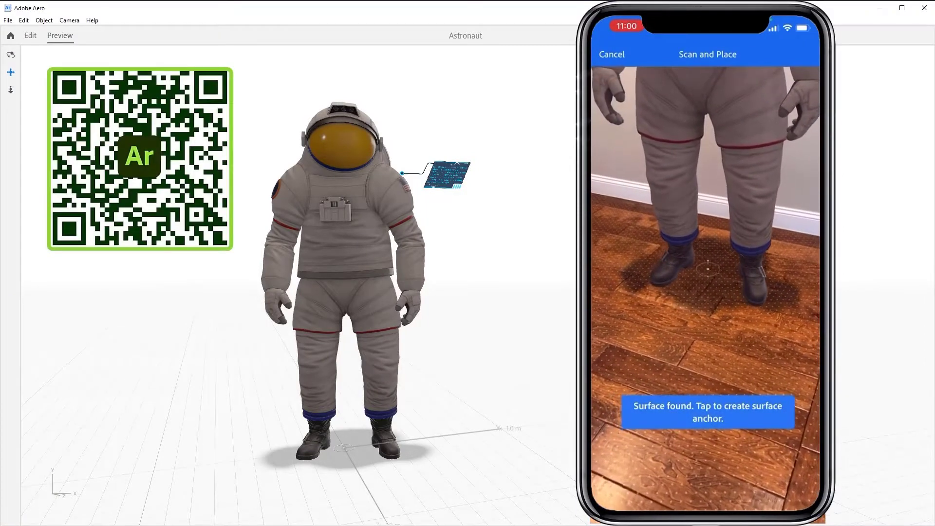
- Anchor the AR scene to the detected wooden floor so the astronaut stands life-size
{"action": "left_click", "coordinate": [707, 269]}
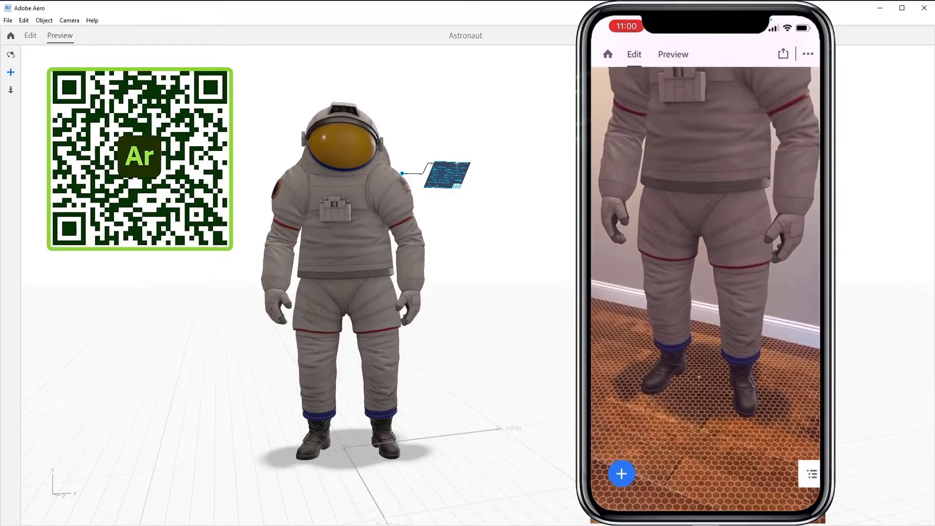